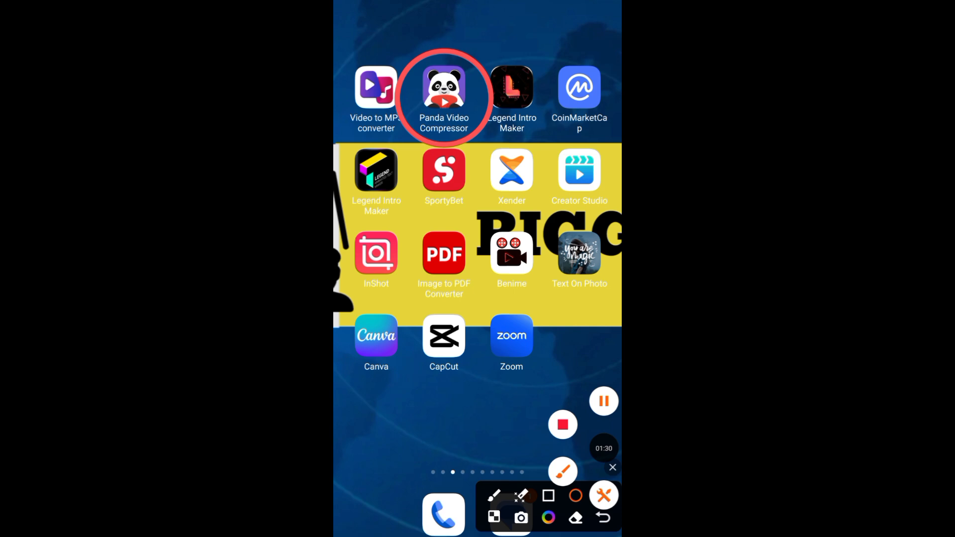
# Step: Launch Panda Video Compressor and browse the Original videos library grouped by month
pyautogui.click(444, 85)
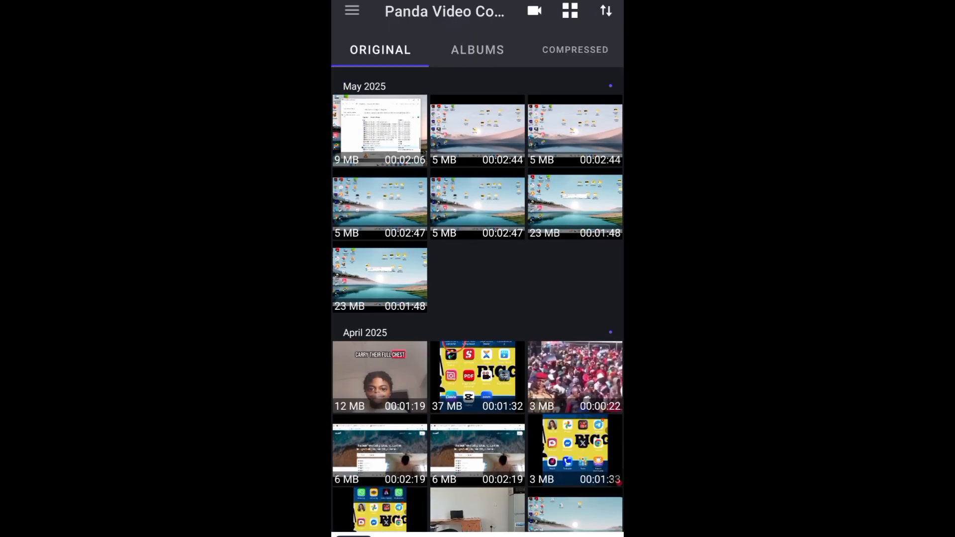
pyautogui.scroll(-3)
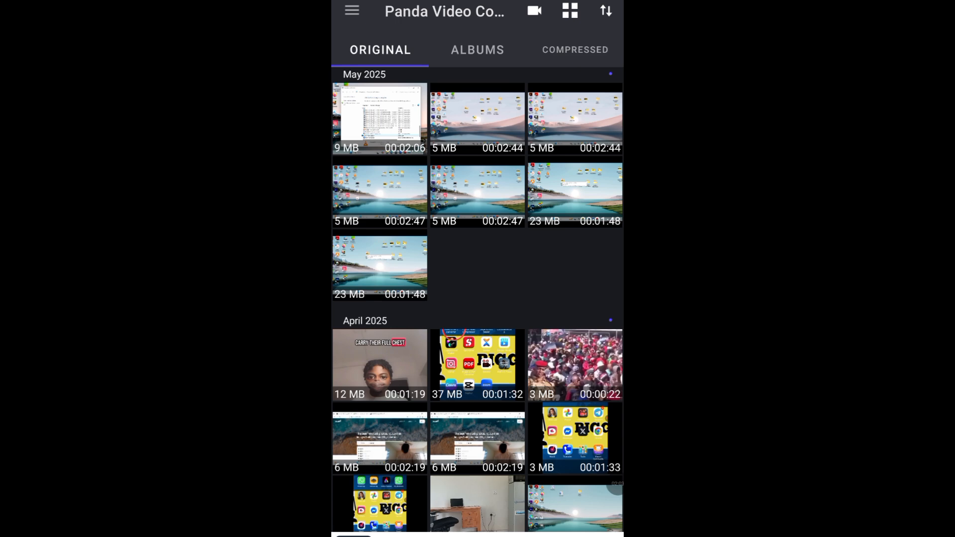
# Step: Select the 23 MB, 00:01:48 video and proceed to its size options
pyautogui.click(379, 268)
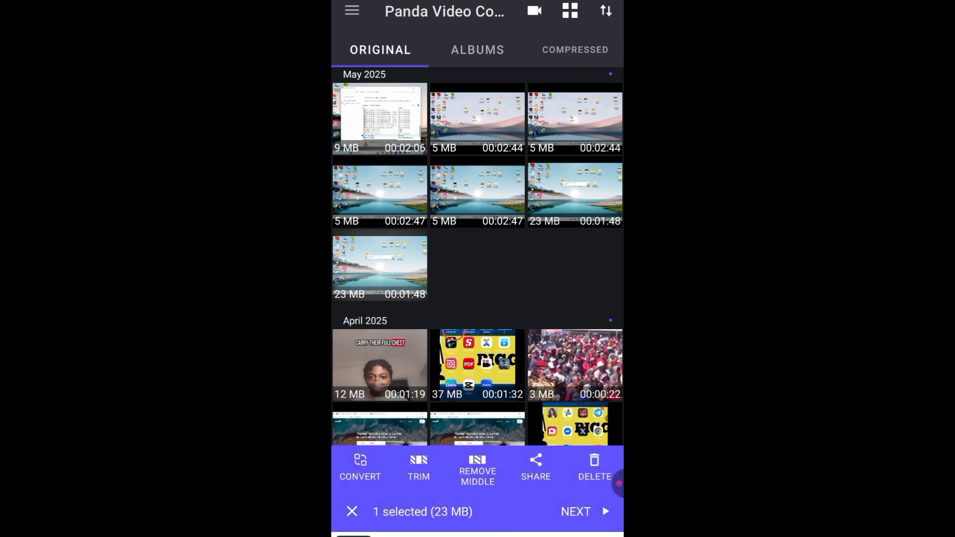
pyautogui.click(379, 265)
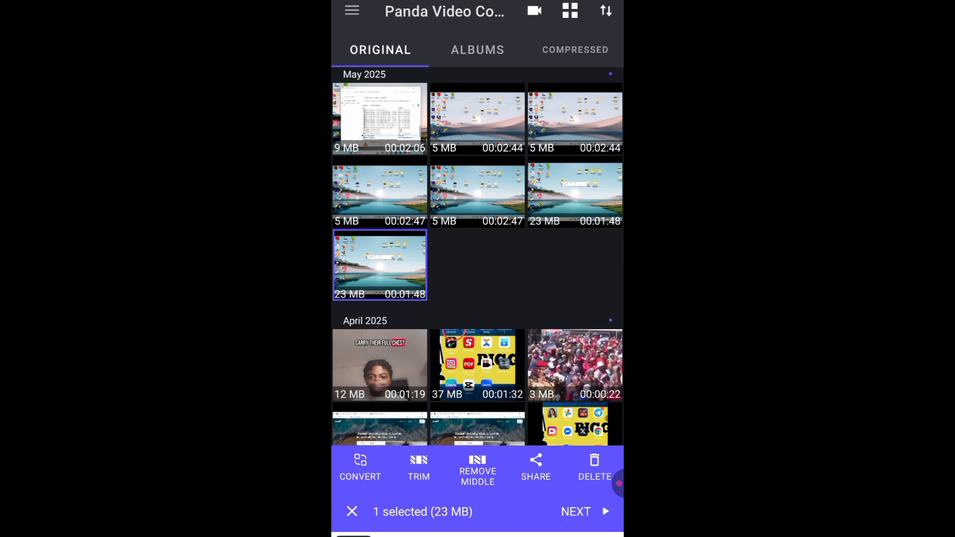
pyautogui.click(575, 511)
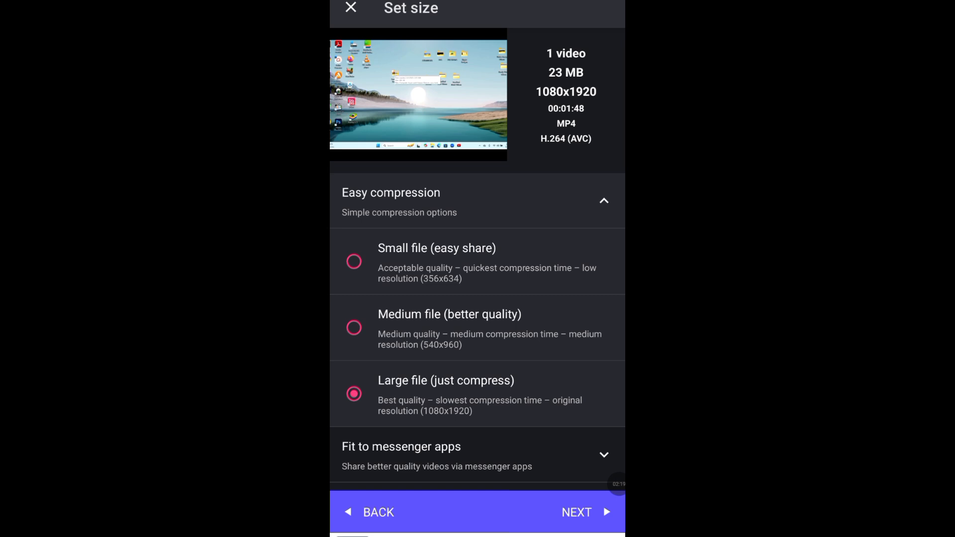
# Step: Choose Medium file (better quality) and continue to the compression settings
pyautogui.click(353, 327)
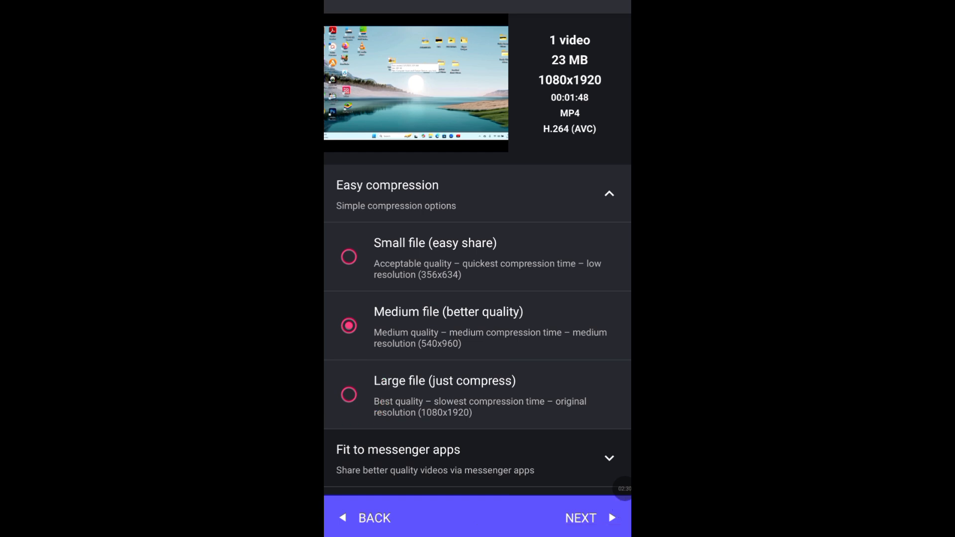
pyautogui.click(348, 395)
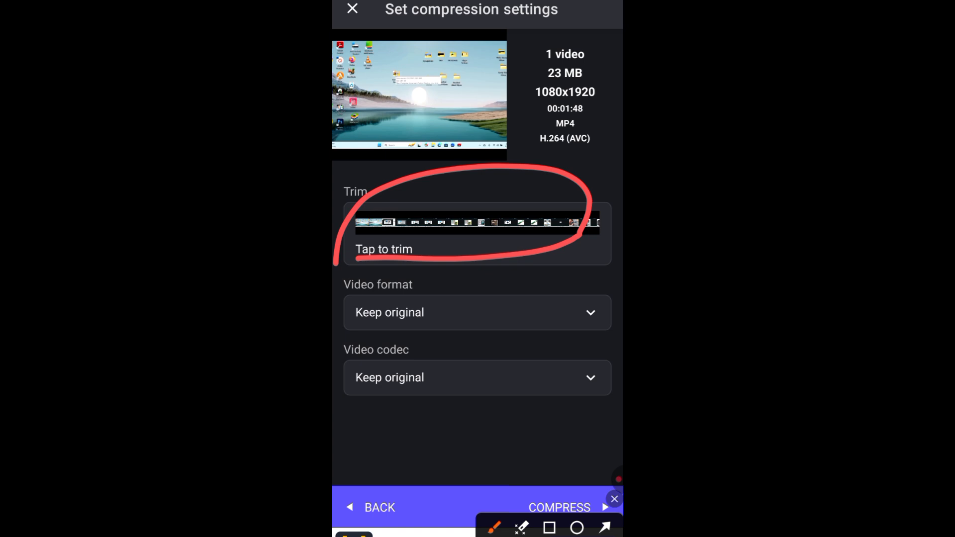
# Step: Compress the video with format and codec kept original, shrinking 23 MB to 3 MB
pyautogui.click(614, 499)
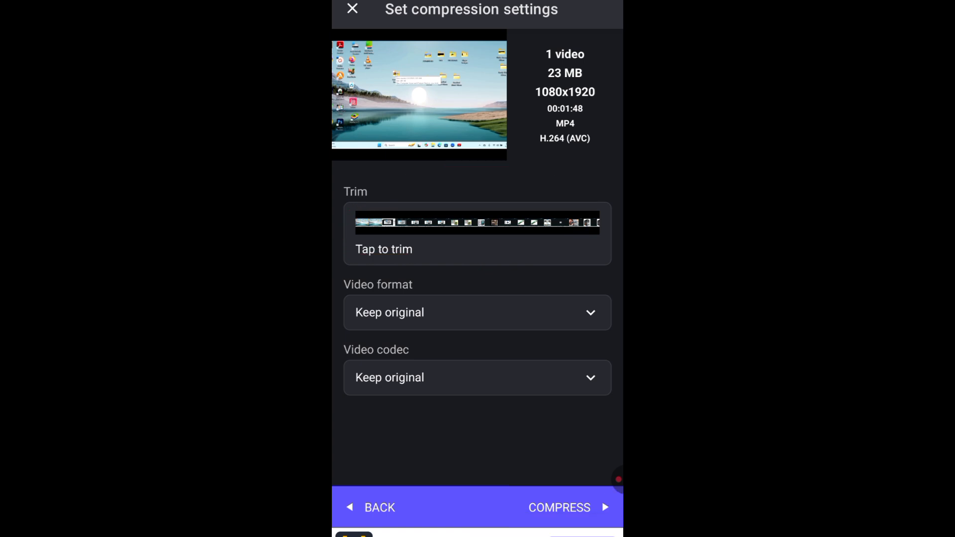
pyautogui.click(558, 507)
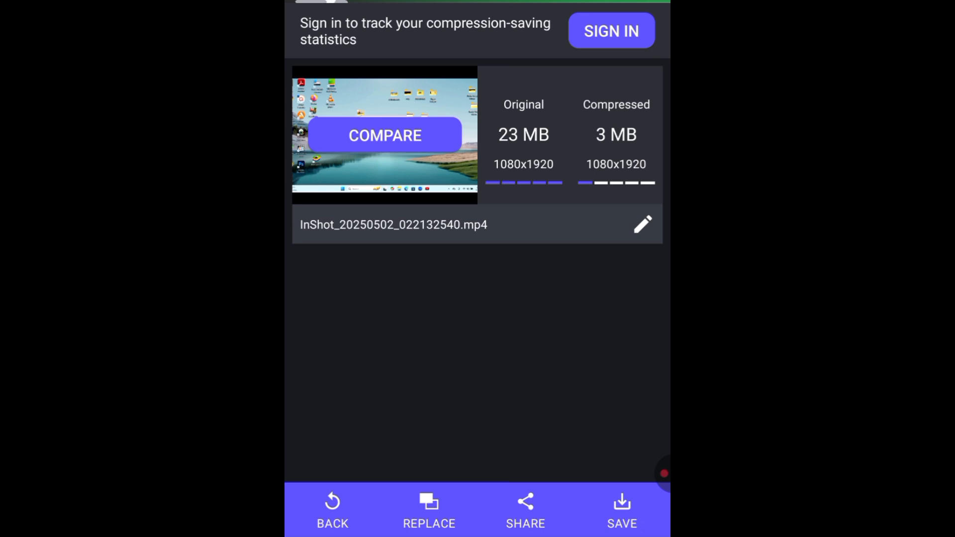
# Step: Save the 3 MB video to the default VideoPanda movies folder and acknowledge success
pyautogui.click(621, 511)
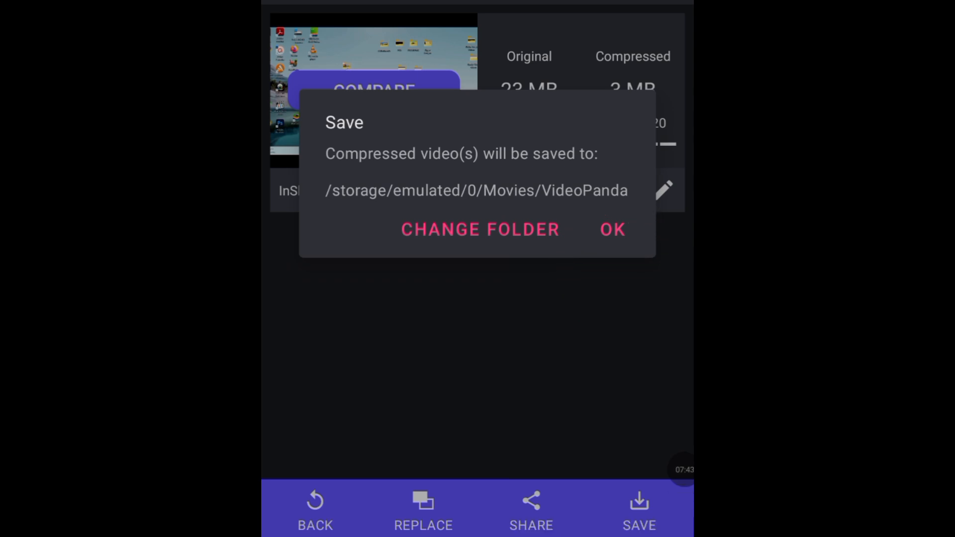
pyautogui.click(611, 229)
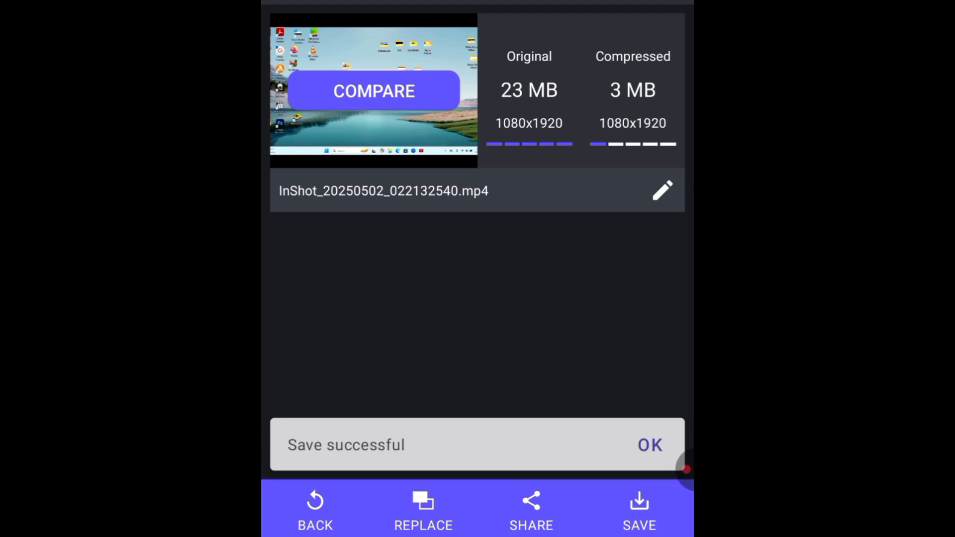
pyautogui.click(650, 446)
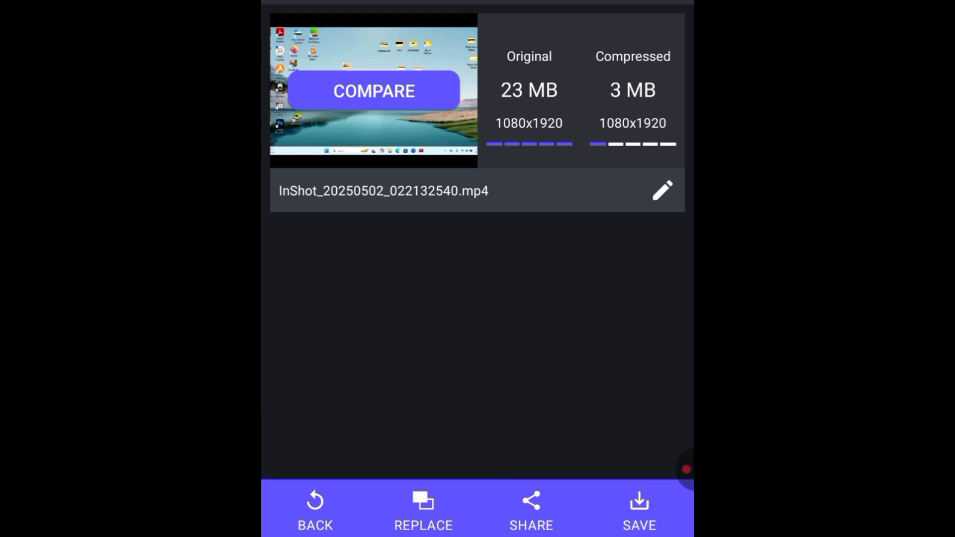
# Step: Return to the library and view the Compressed list showing the new 3 MB, 1:48 video
pyautogui.click(316, 509)
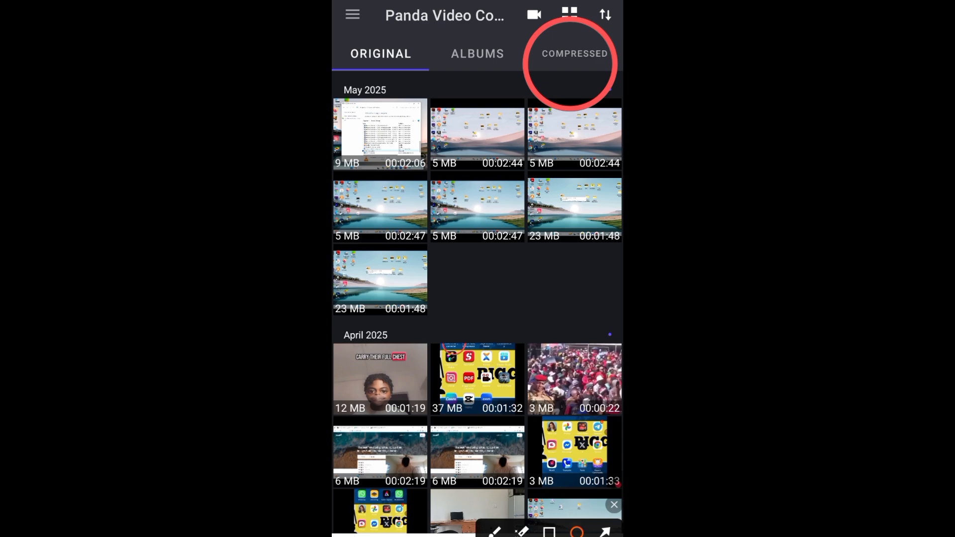
pyautogui.click(573, 53)
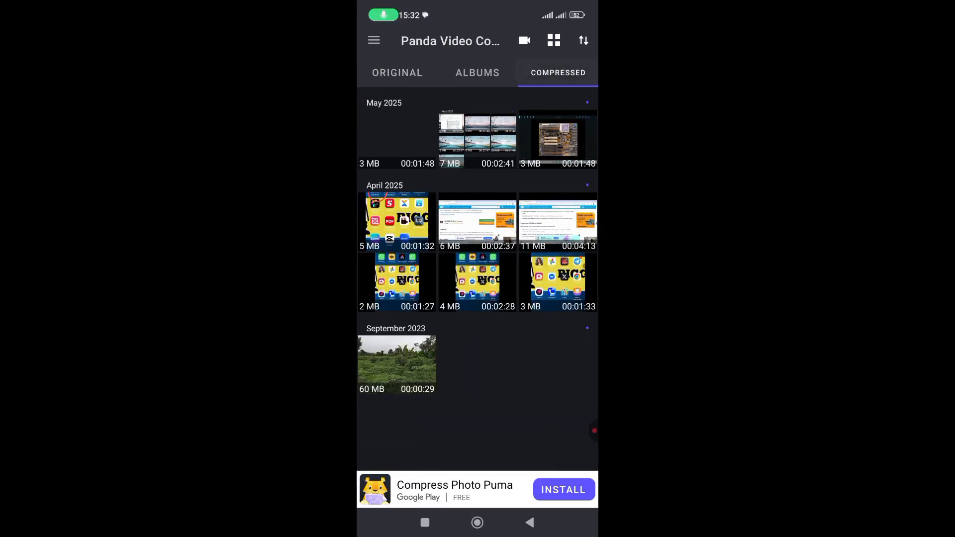